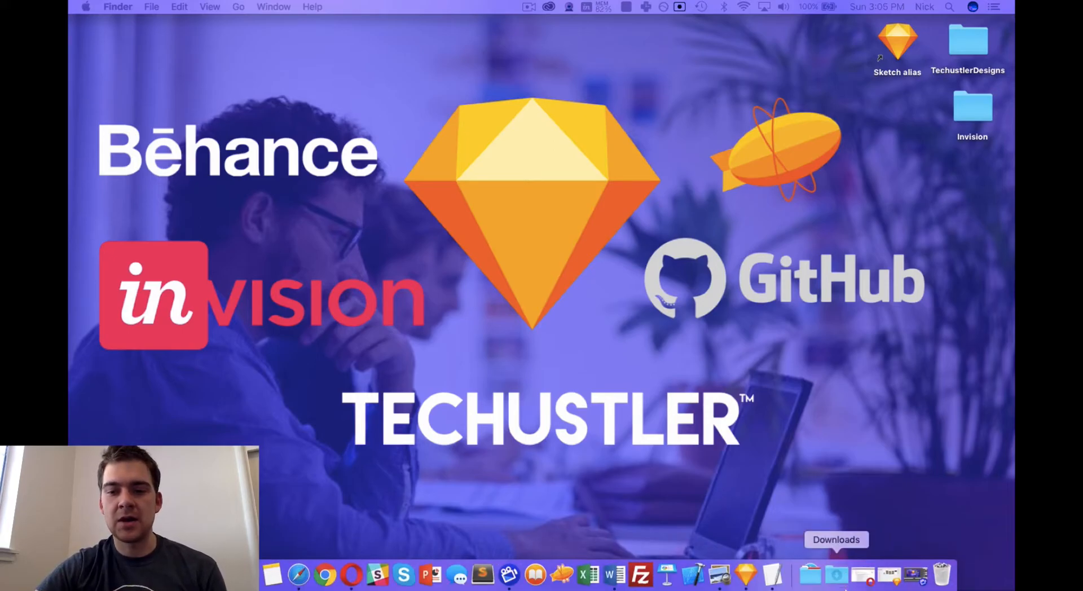
mouse_move(891, 577)
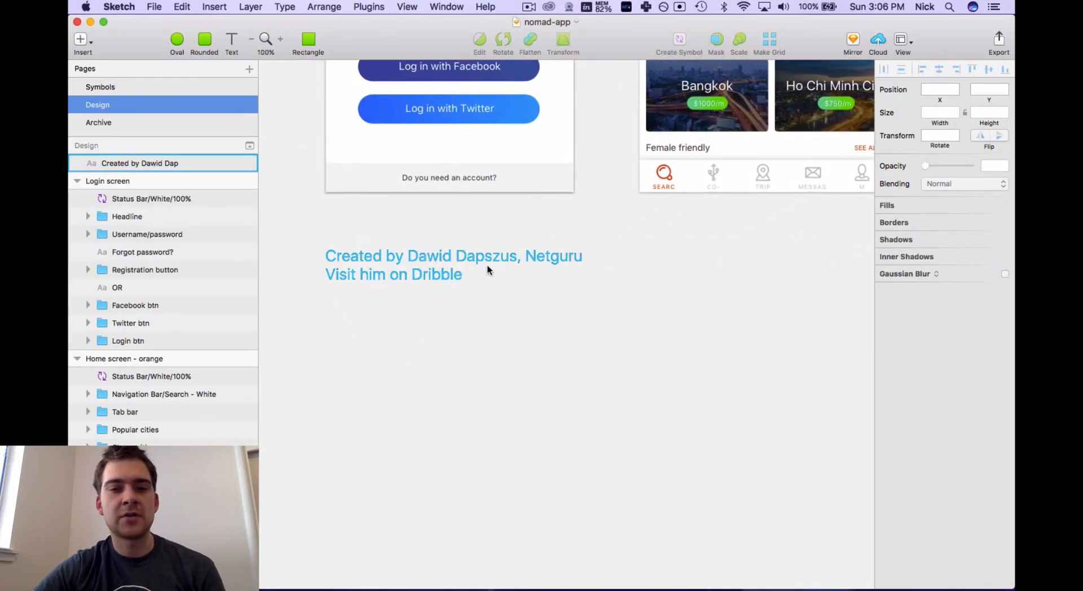
scroll(down, 3)
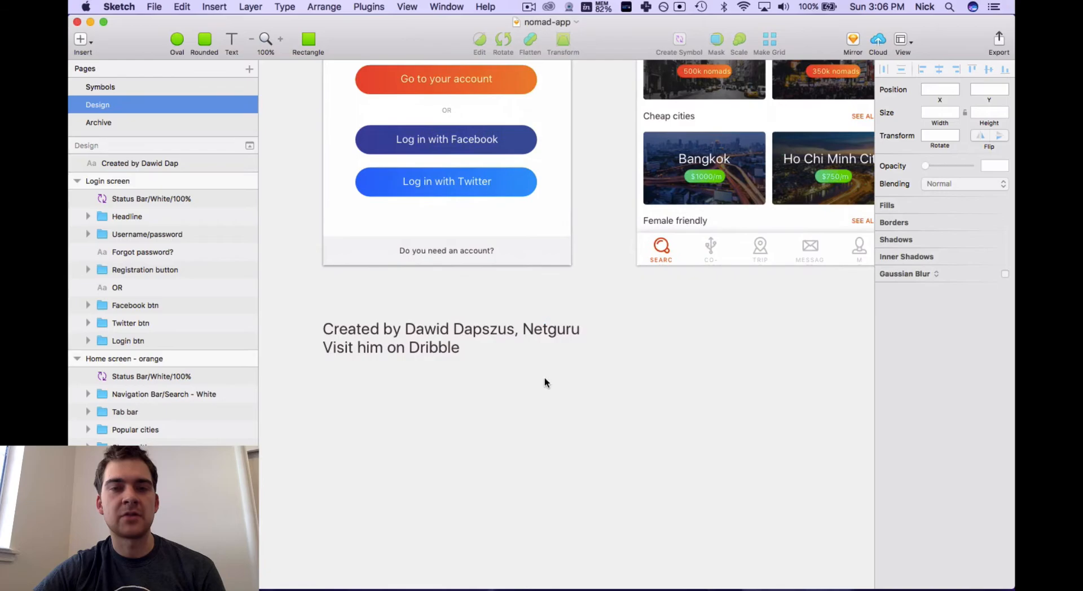